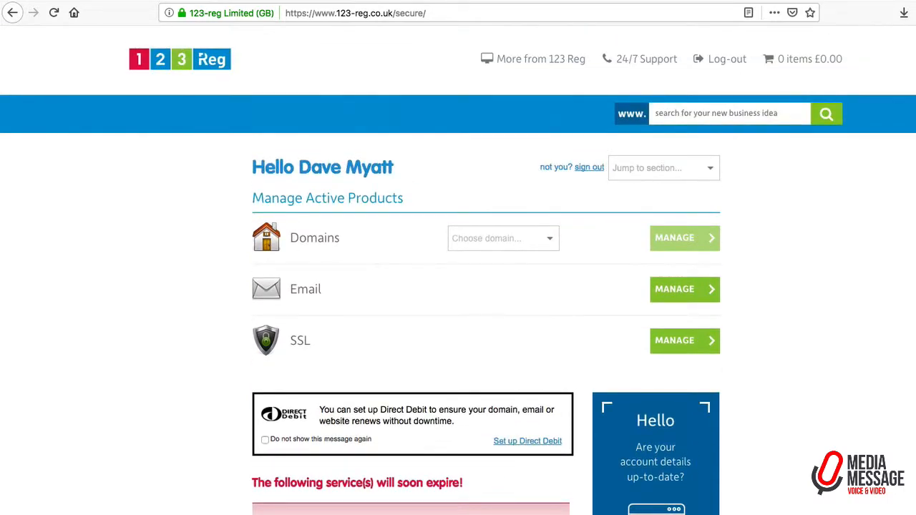
# Choose stargazerwindows.com from Your domains and go to its Manage page
pyautogui.scroll(-3)
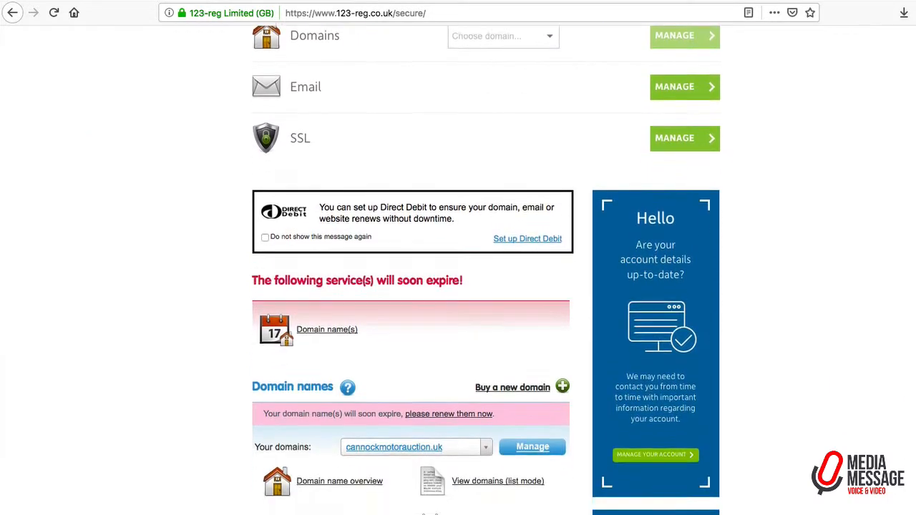
pyautogui.scroll(-3)
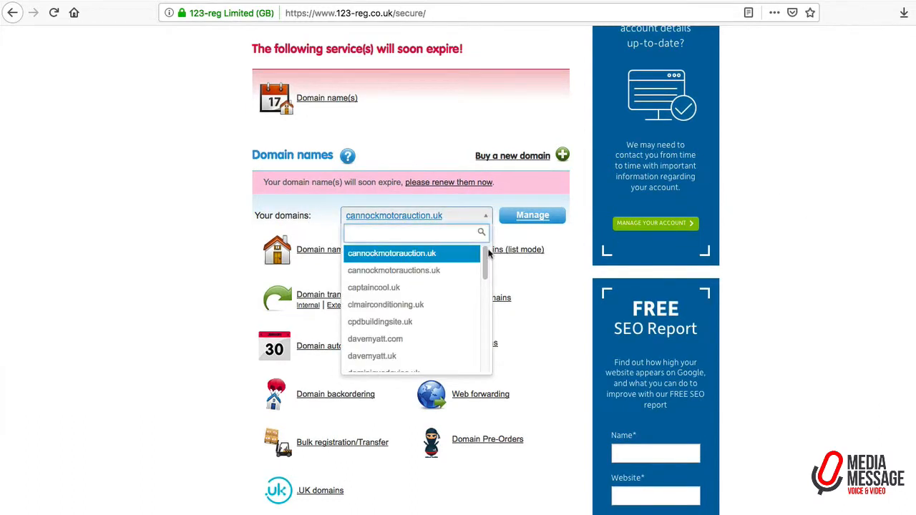
pyautogui.scroll(-3)
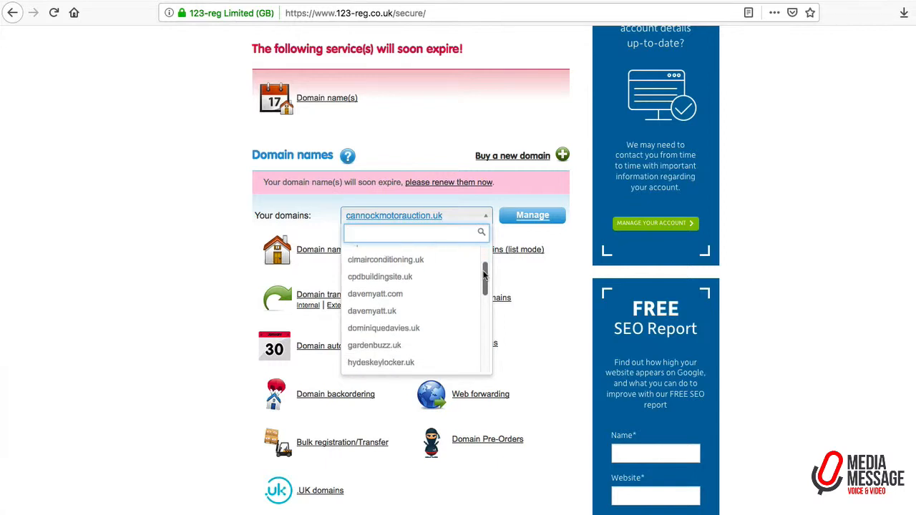
pyautogui.scroll(-3)
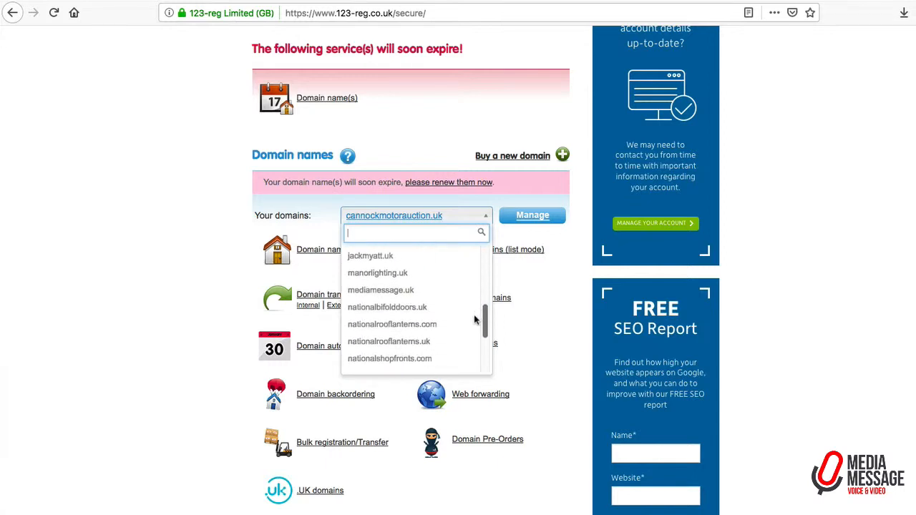
pyautogui.scroll(-3)
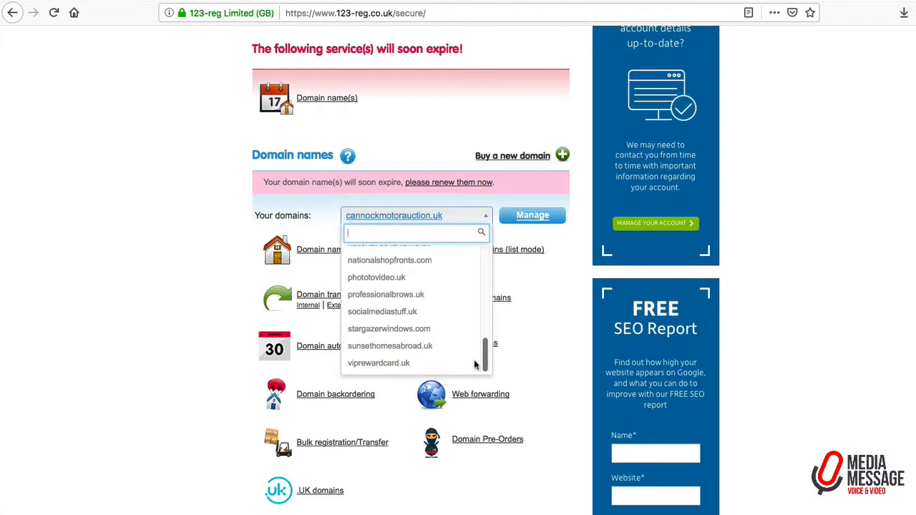
pyautogui.click(390, 327)
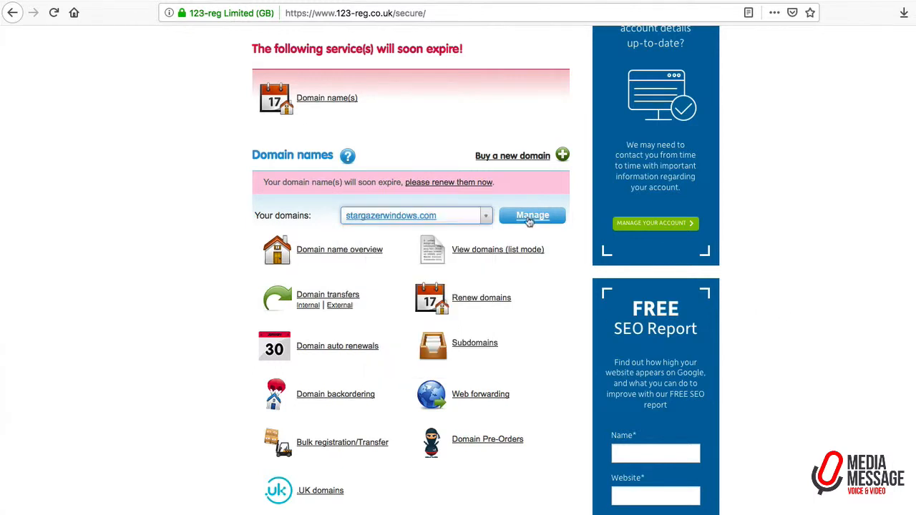
pyautogui.click(533, 215)
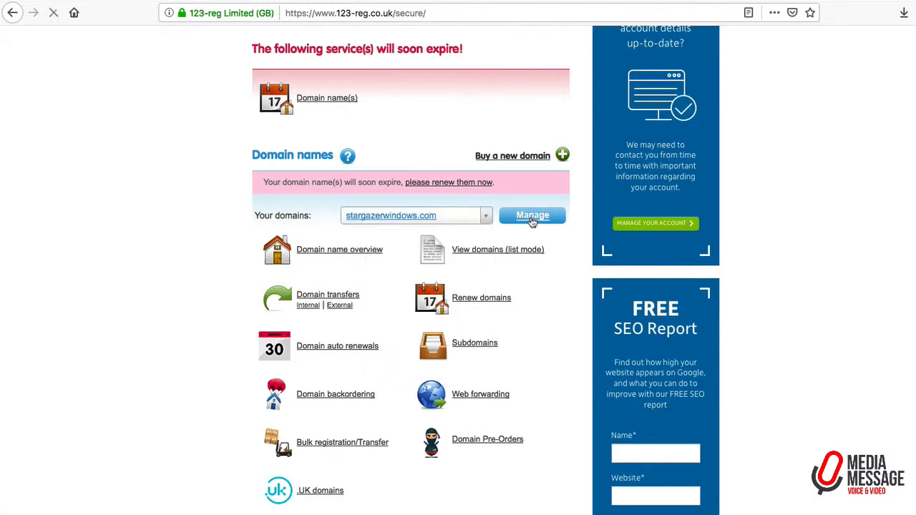
pyautogui.click(532, 215)
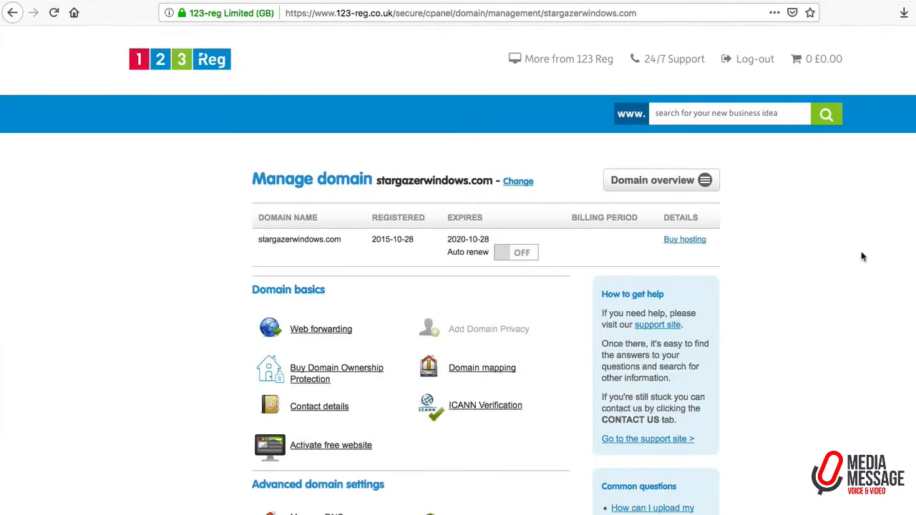
# Check Manage domain locking shows locking OFF for stargazerwindows.com, then return via BACK
pyautogui.scroll(-3)
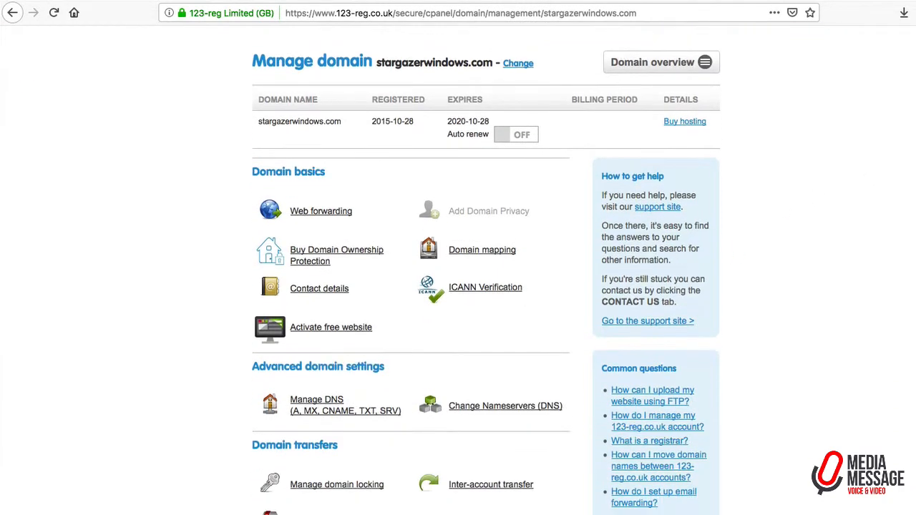
pyautogui.scroll(-3)
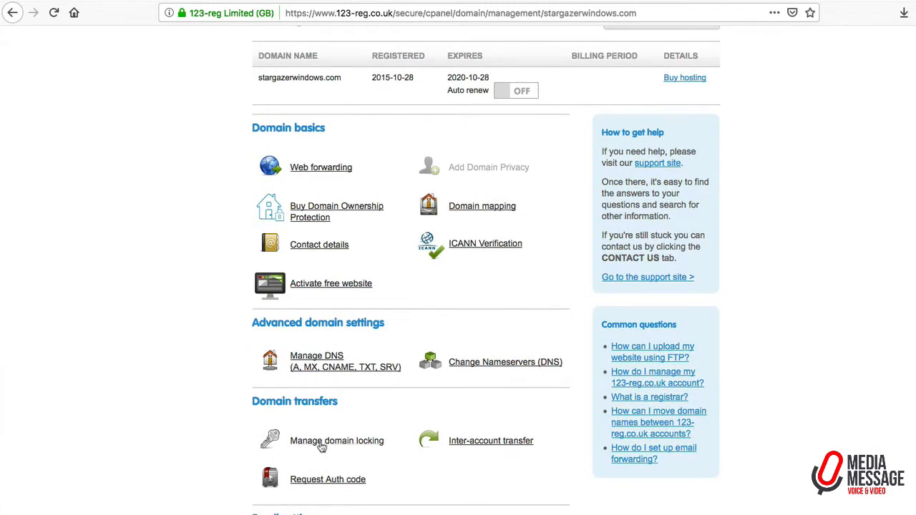
pyautogui.click(338, 441)
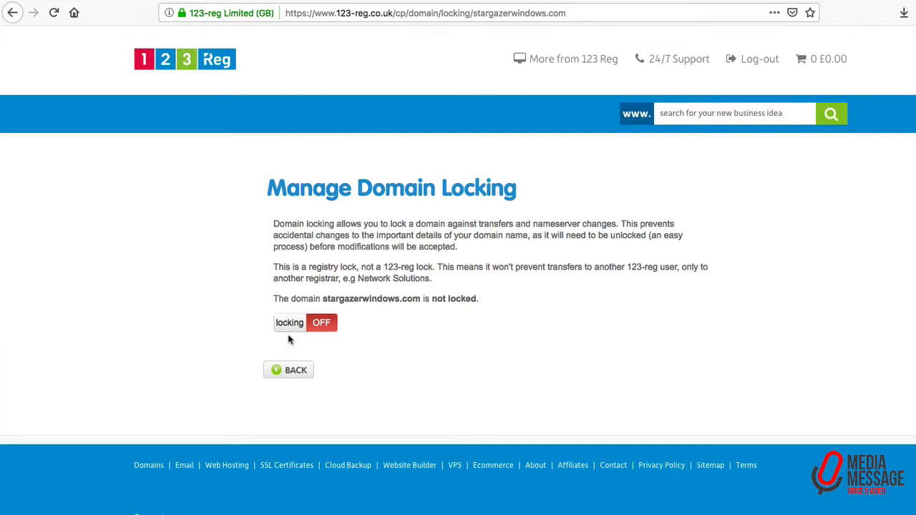
pyautogui.moveTo(328, 348)
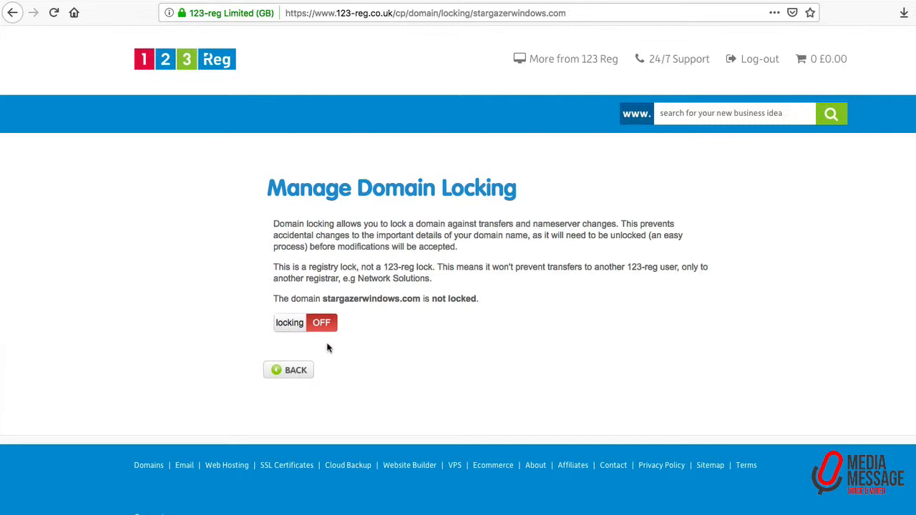
pyautogui.moveTo(296, 395)
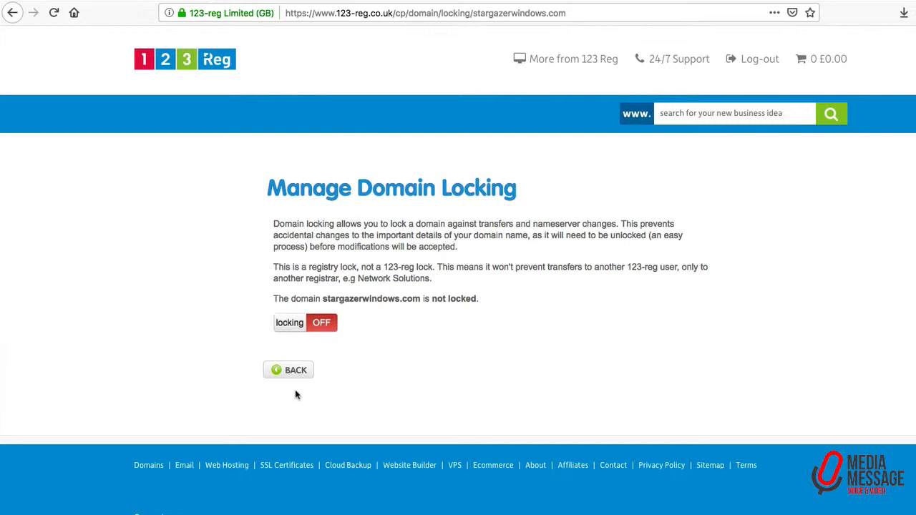
pyautogui.moveTo(290, 374)
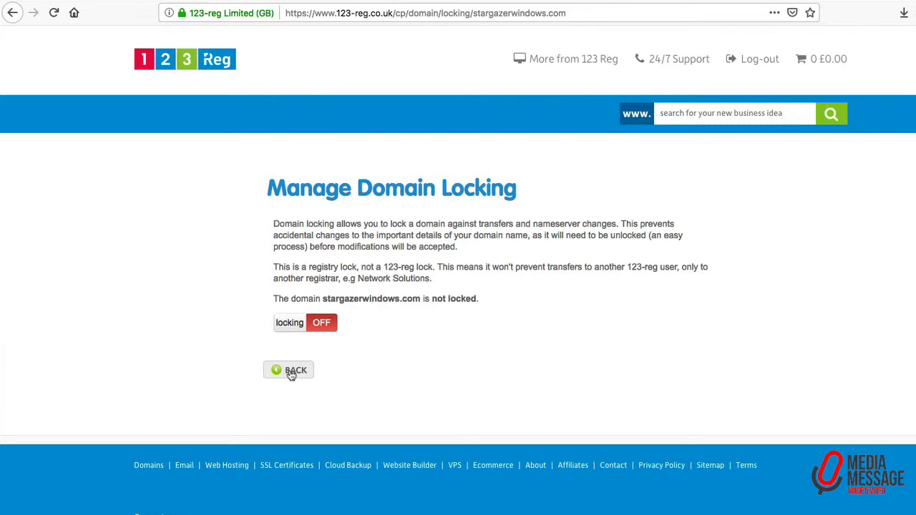
pyautogui.click(289, 370)
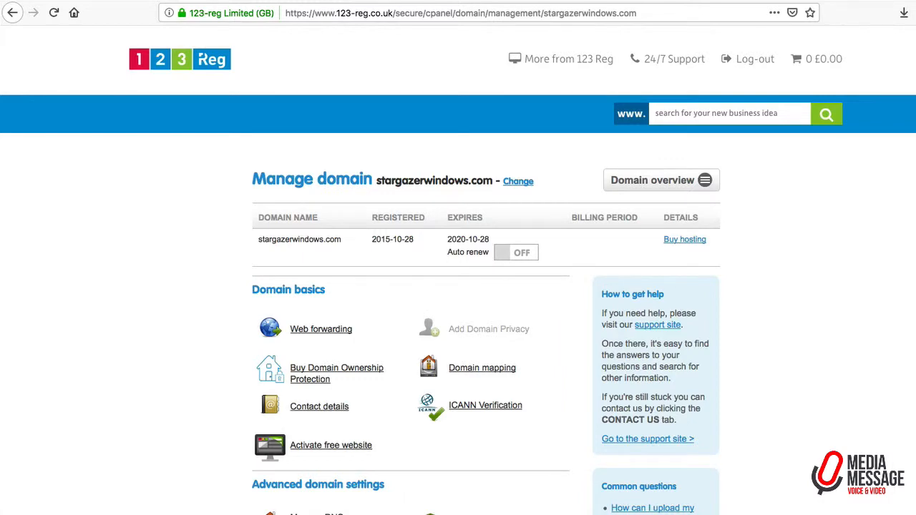
# Request the Auth code under Domain transfers and highlight the displayed EPP code
pyautogui.scroll(-3)
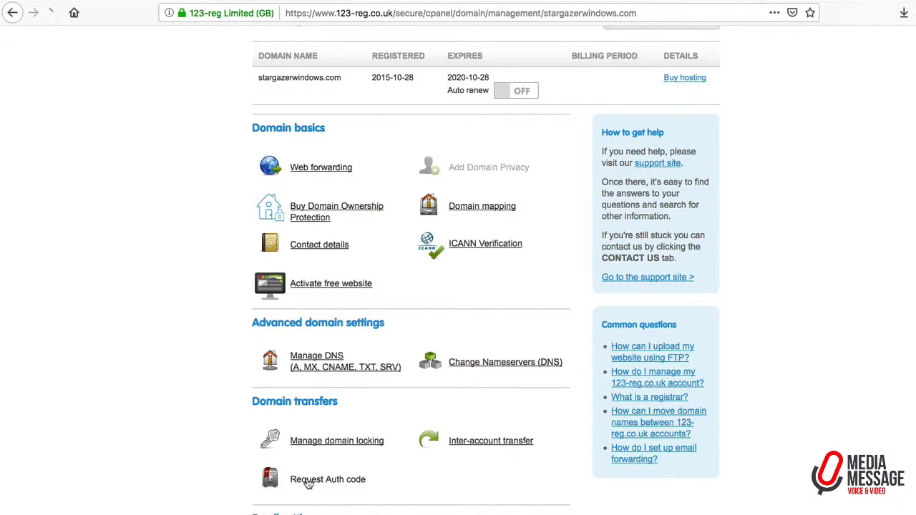
pyautogui.click(328, 478)
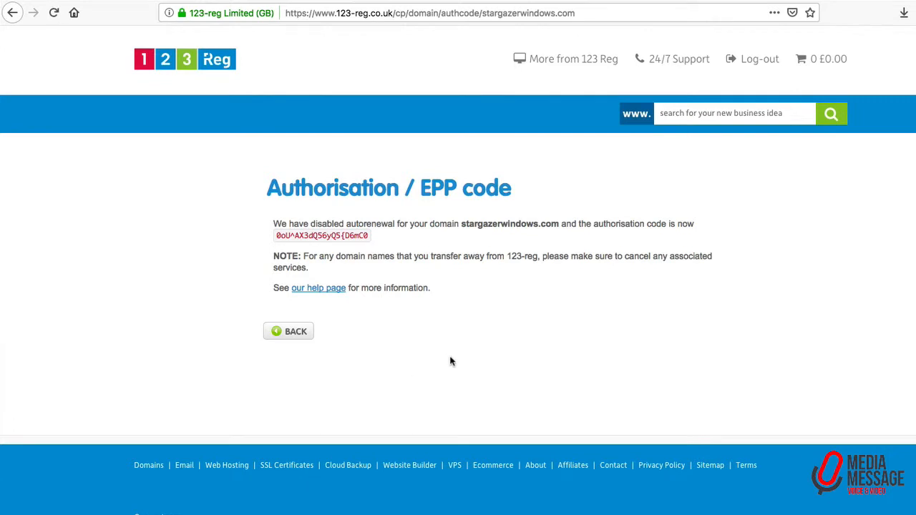
pyautogui.moveTo(273, 223); pyautogui.dragTo(370, 237)
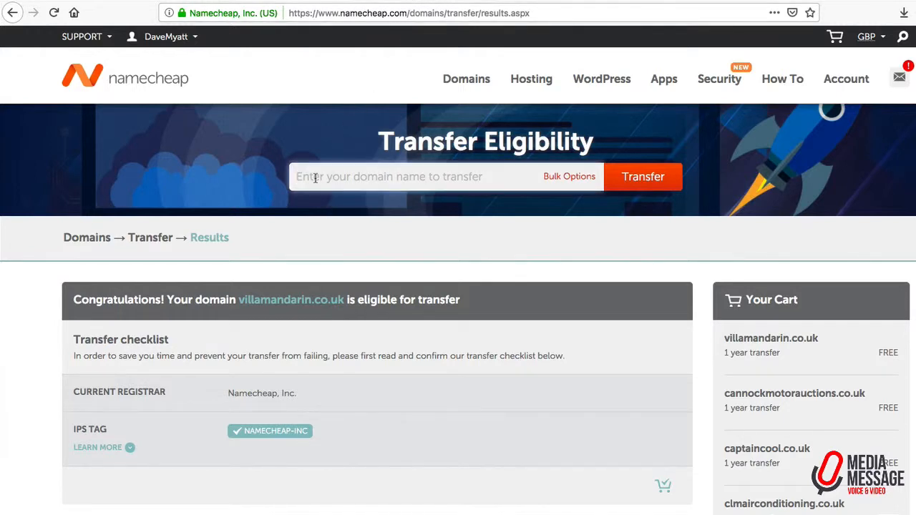
# Search Transfer Eligibility for 'stargazerwindows' to confirm it can be transferred
pyautogui.click(644, 178)
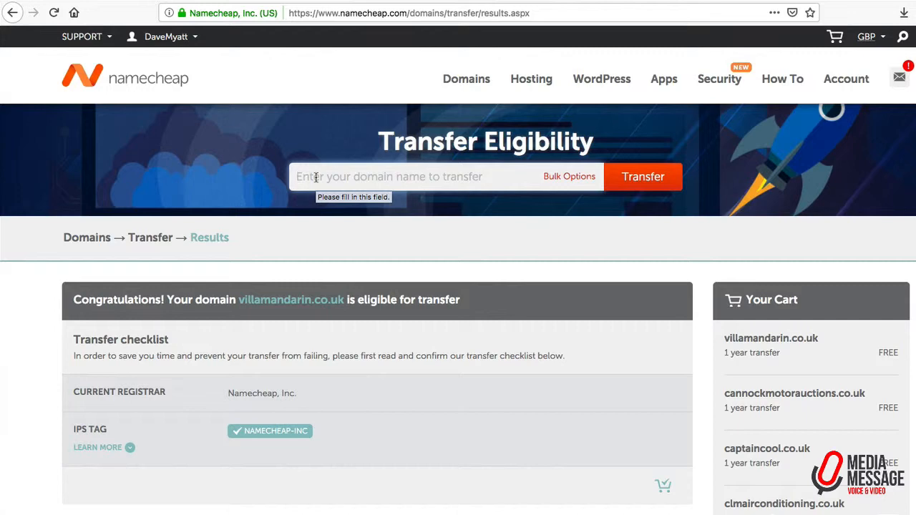
pyautogui.write('star')
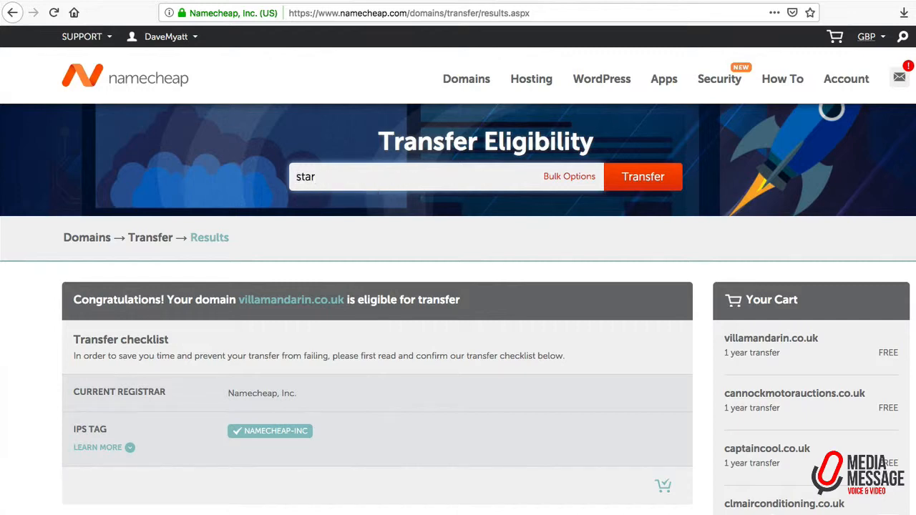
pyautogui.write('gazer')
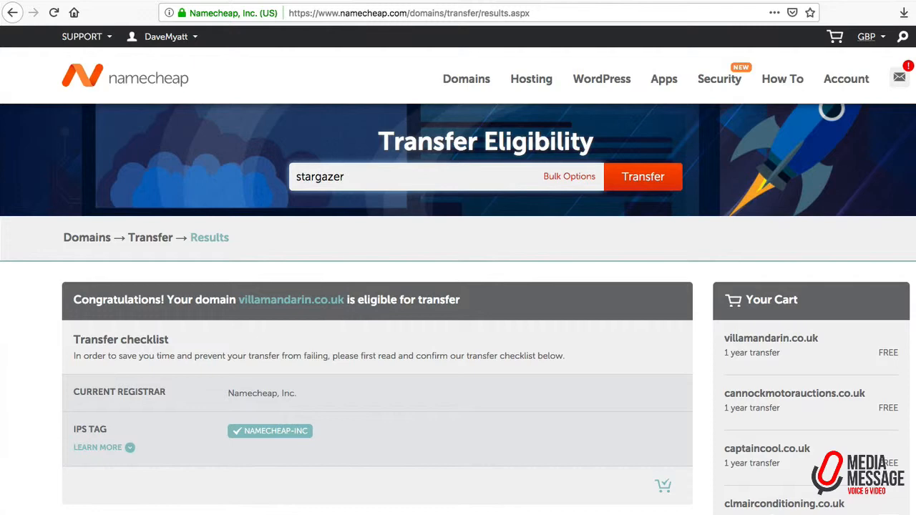
pyautogui.write('windows')
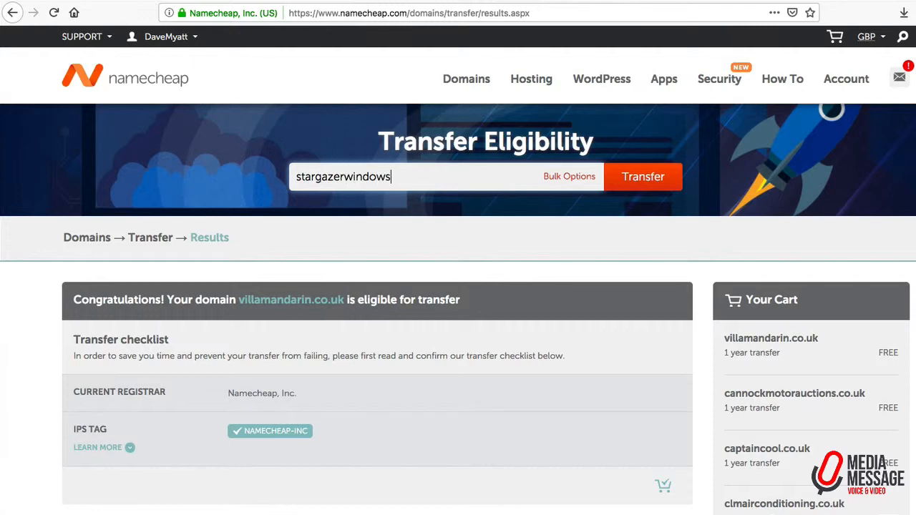
pyautogui.click(643, 177)
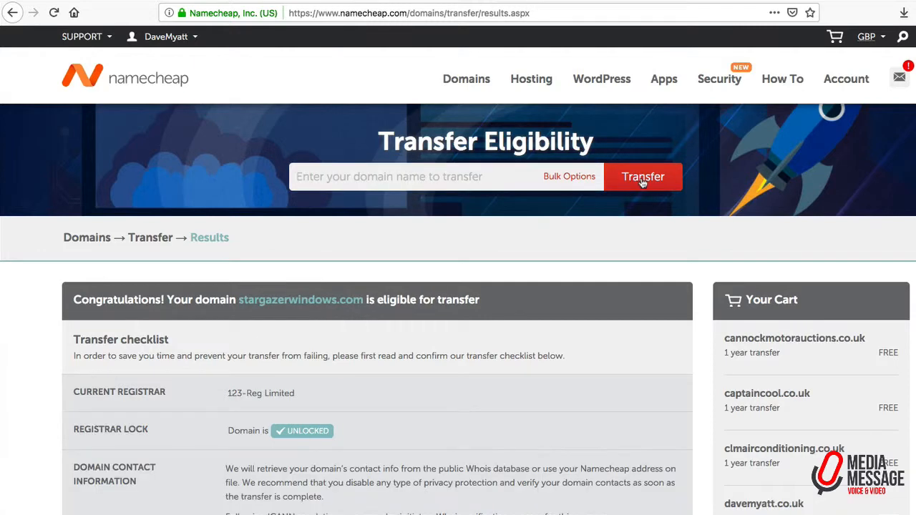
pyautogui.moveTo(378, 435)
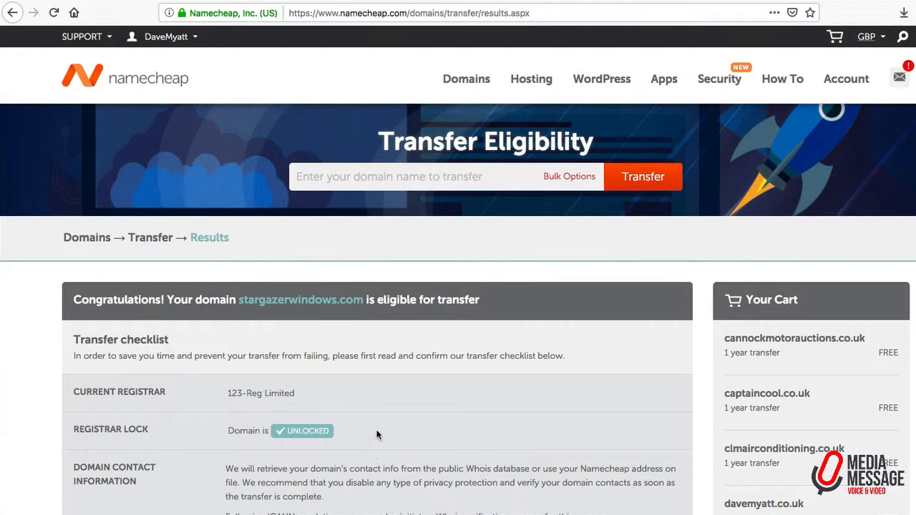
pyautogui.moveTo(321, 436)
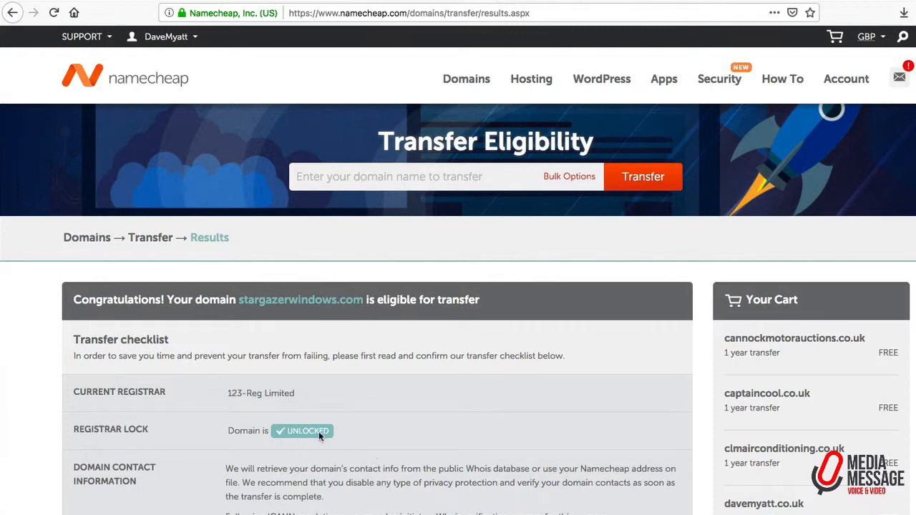
pyautogui.scroll(-3)
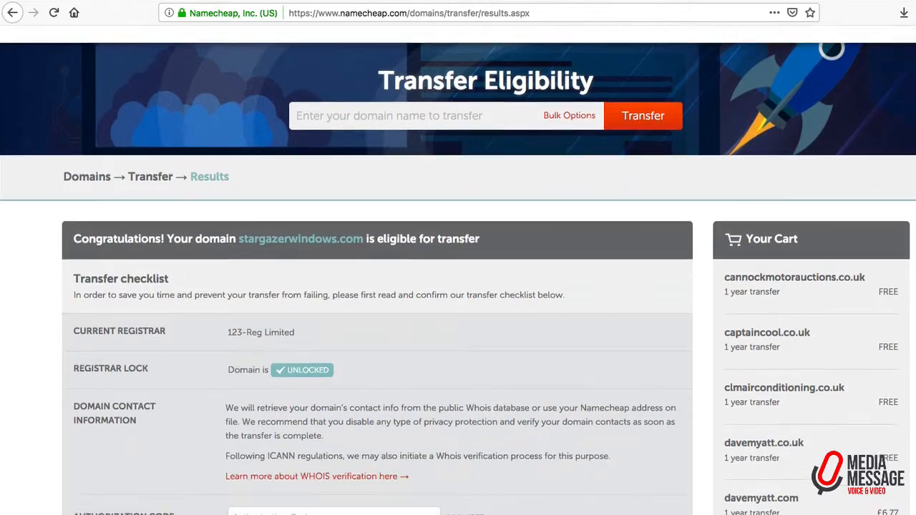
pyautogui.scroll(-3)
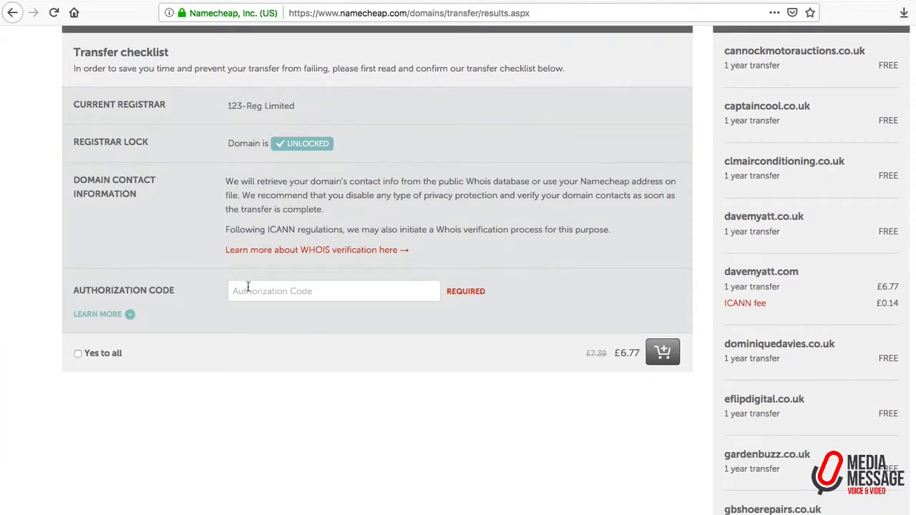
pyautogui.click(334, 292)
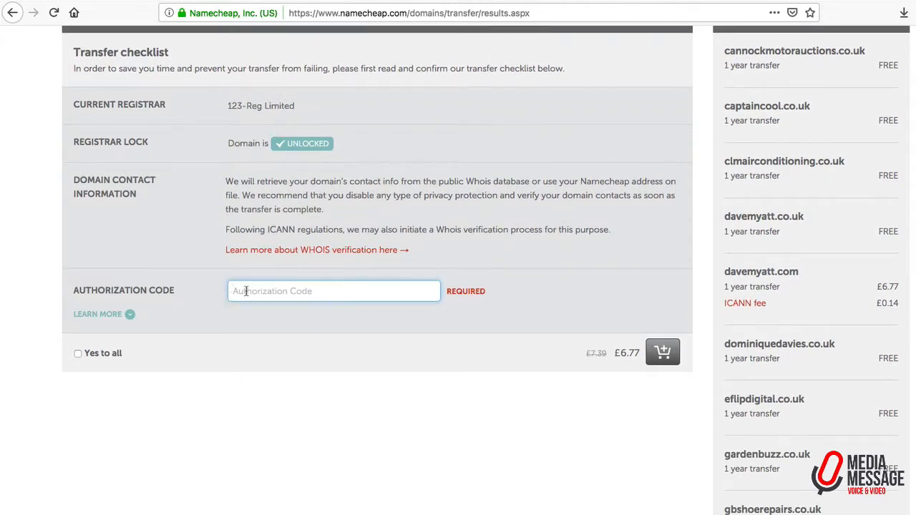
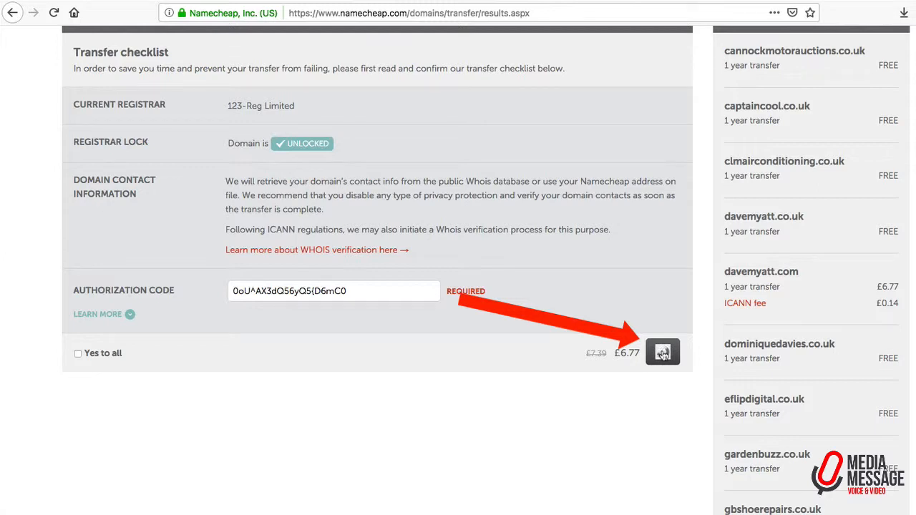
pyautogui.click(662, 352)
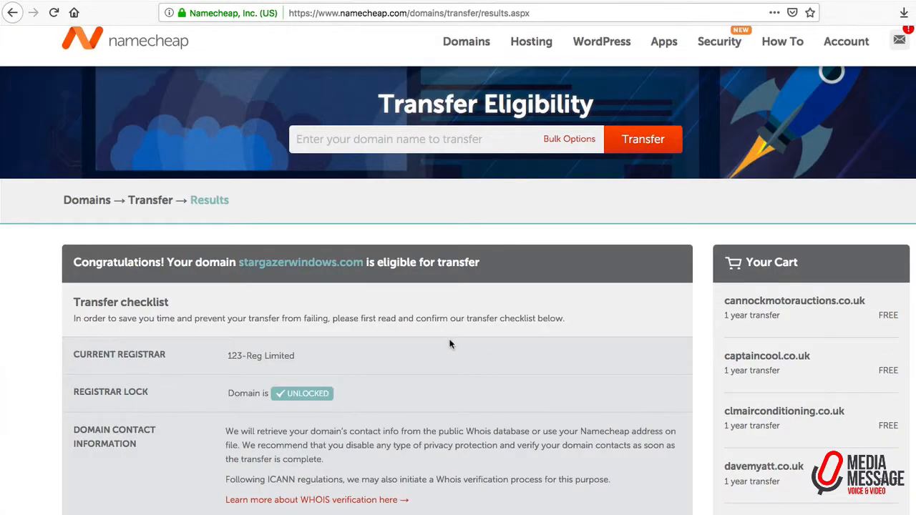
pyautogui.moveTo(457, 343)
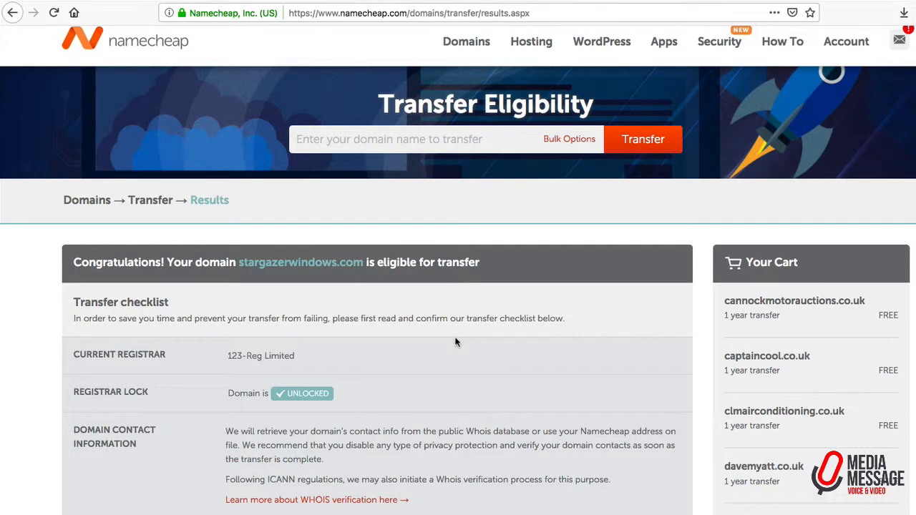